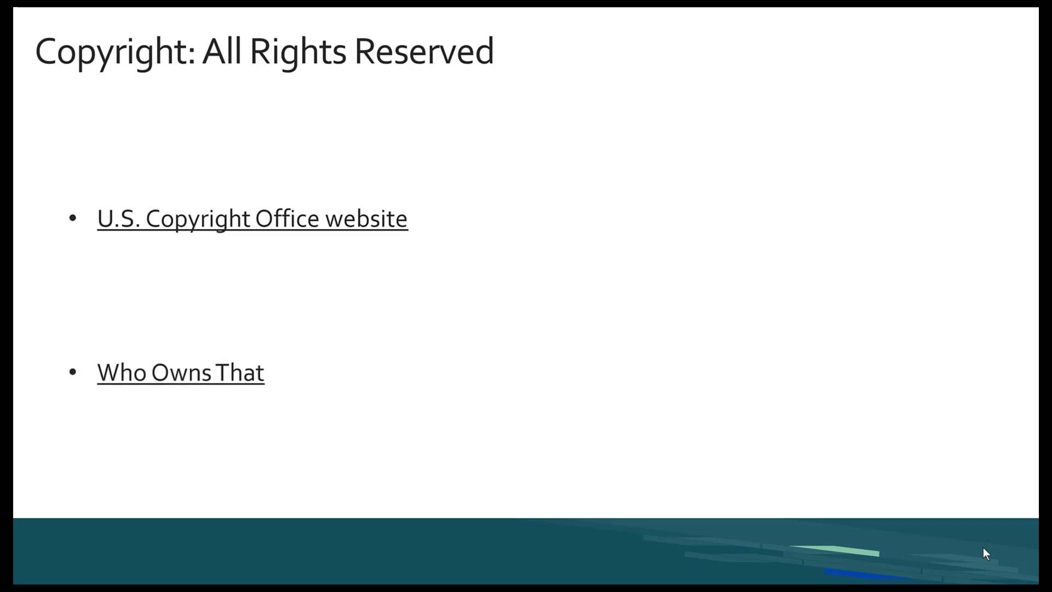
# Advance the slideshow from the copyright slide to 'Public Domain: No Rights Reserved'
pyautogui.press('right')
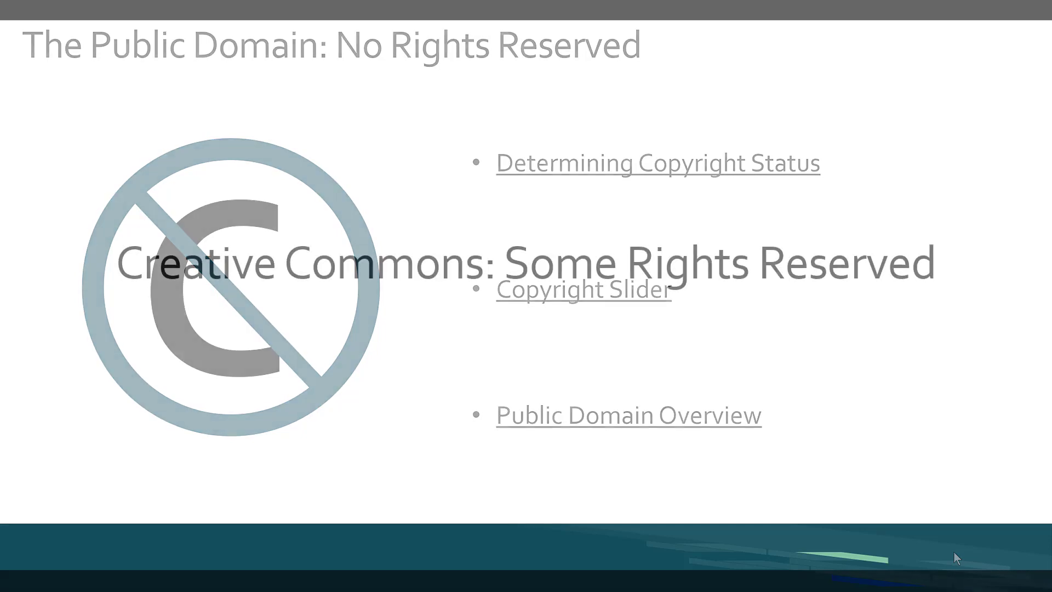
# Advance to the 'Creative Commons: Some Rights Reserved' slide with the embedded YouTube video
pyautogui.press('Right')
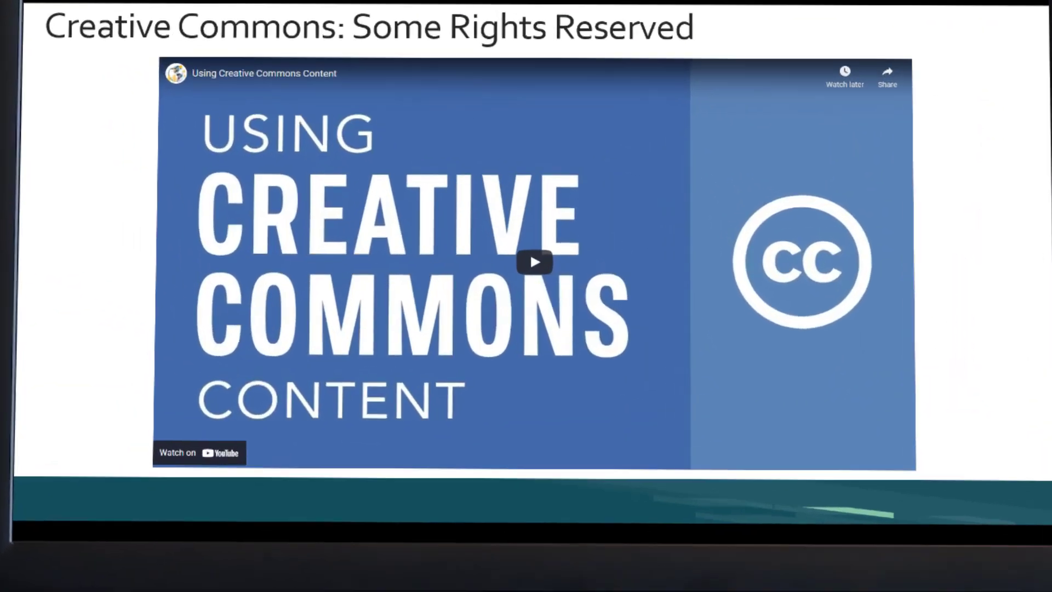
# Play the embedded 'Using Creative Commons Content' video, which shows a 'creative commons' search
pyautogui.click(533, 261)
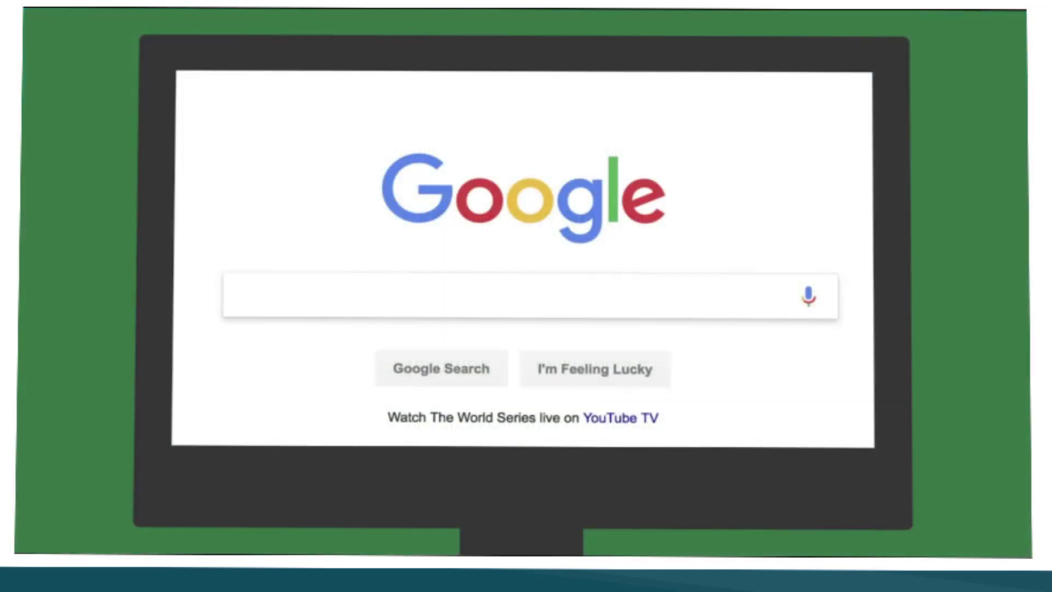
pyautogui.write('creative')
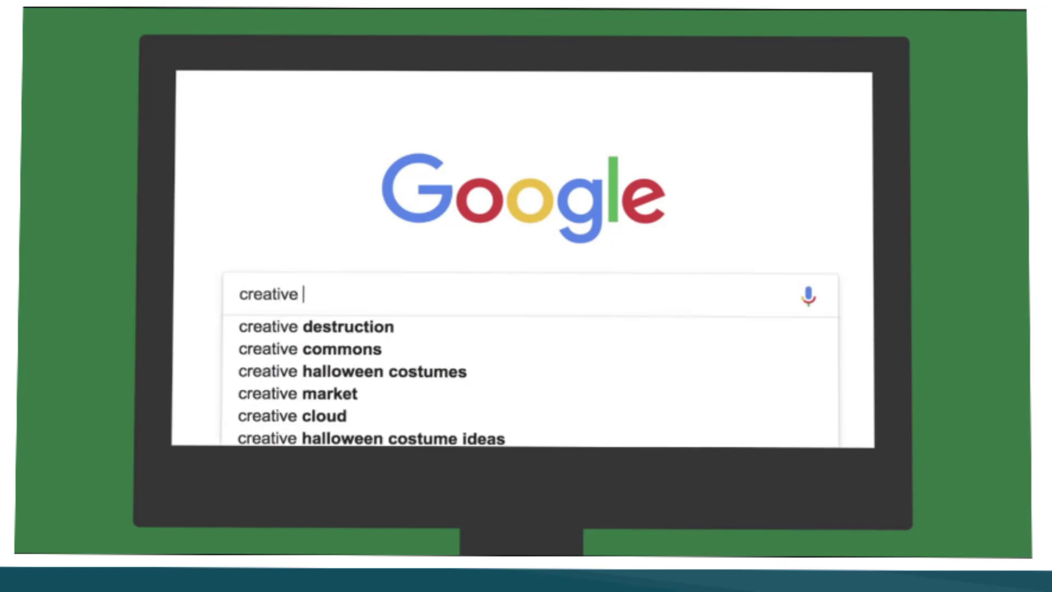
pyautogui.write('commons')
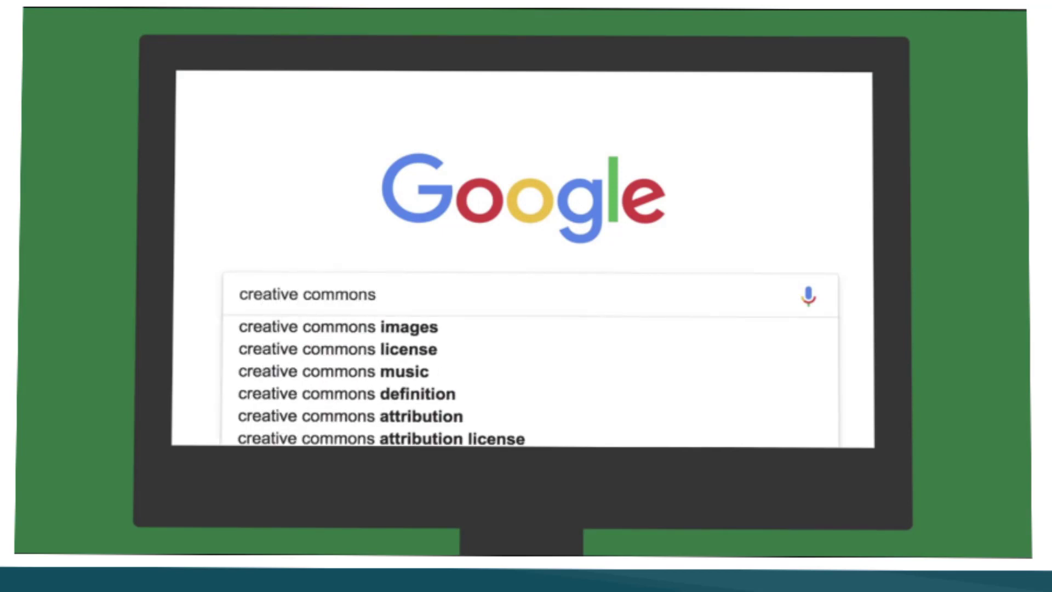